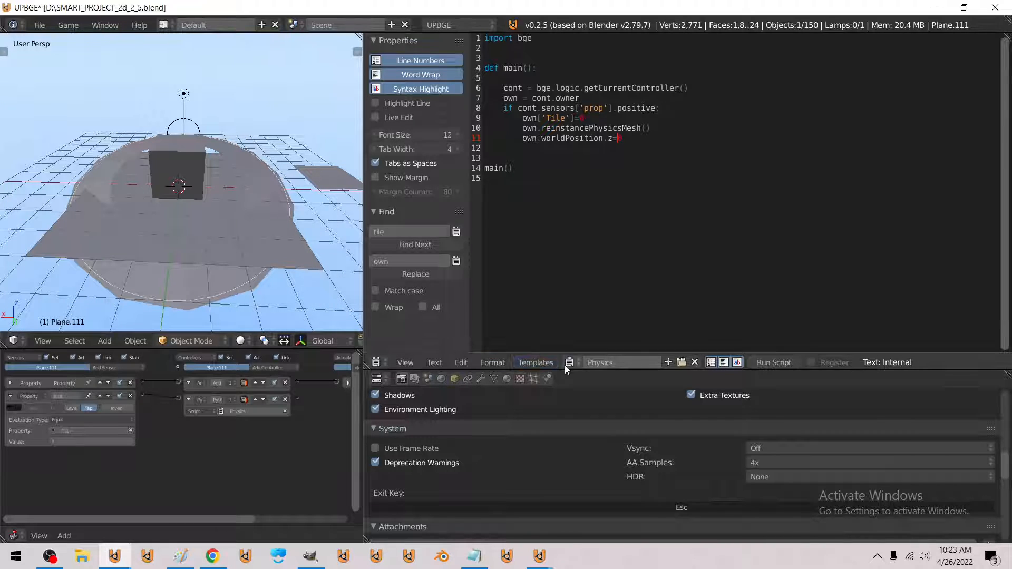
{"action": "scroll", "scroll_direction": "down", "scroll_amount": 3}
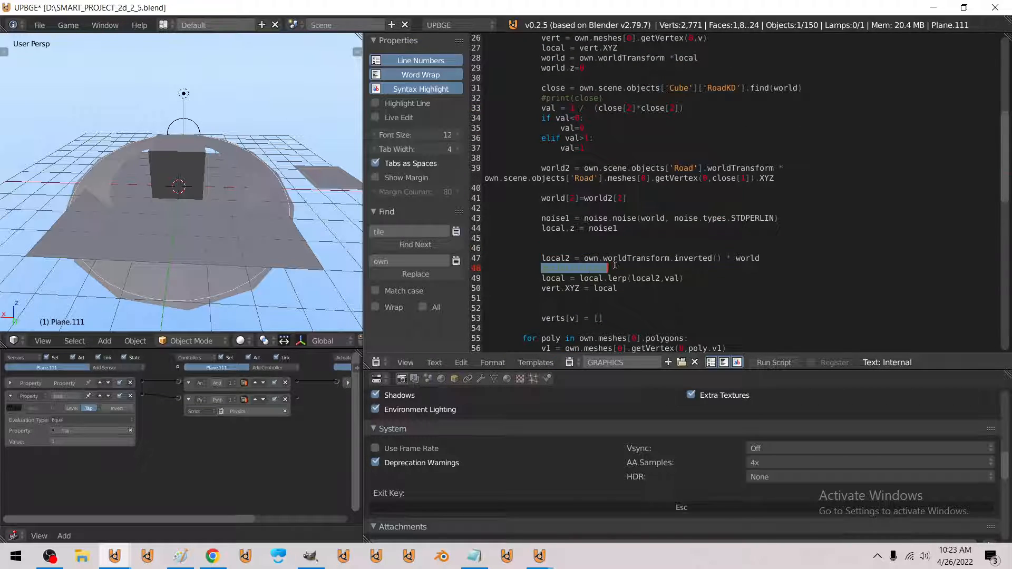
{"action": "scroll", "scroll_direction": "up", "scroll_amount": 3}
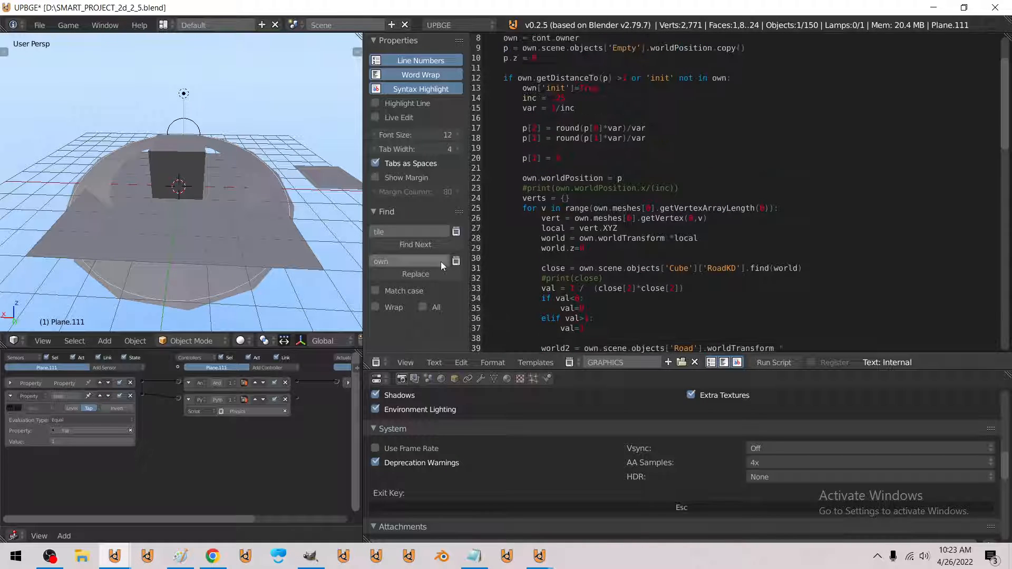